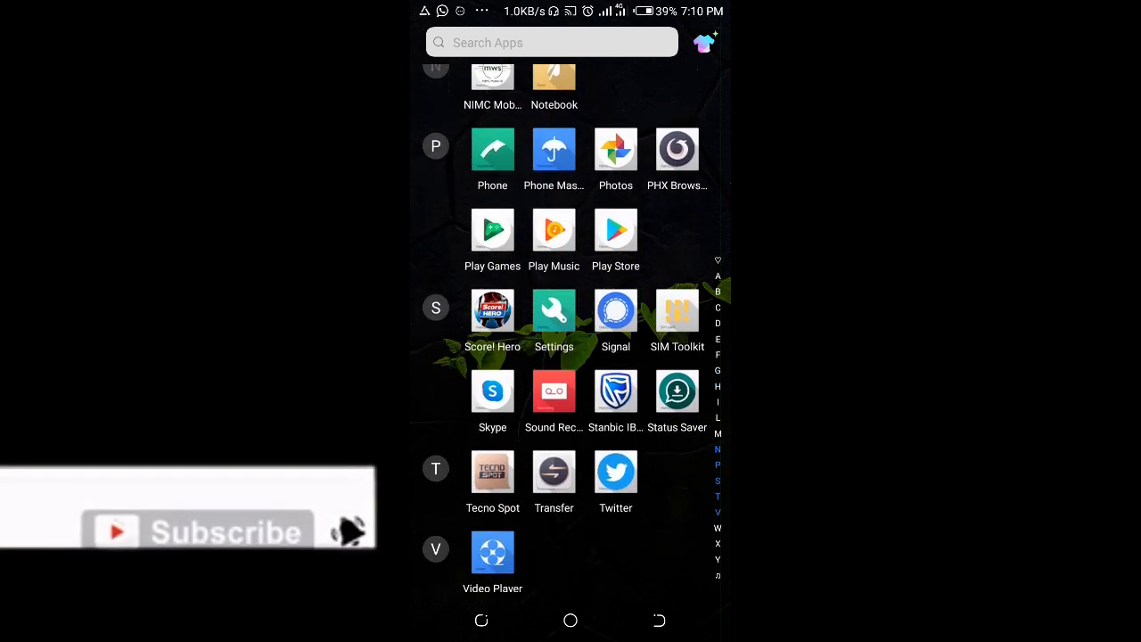
Launch Signal from the Android app drawer
{"action": "left_click", "coordinate": [615, 312]}
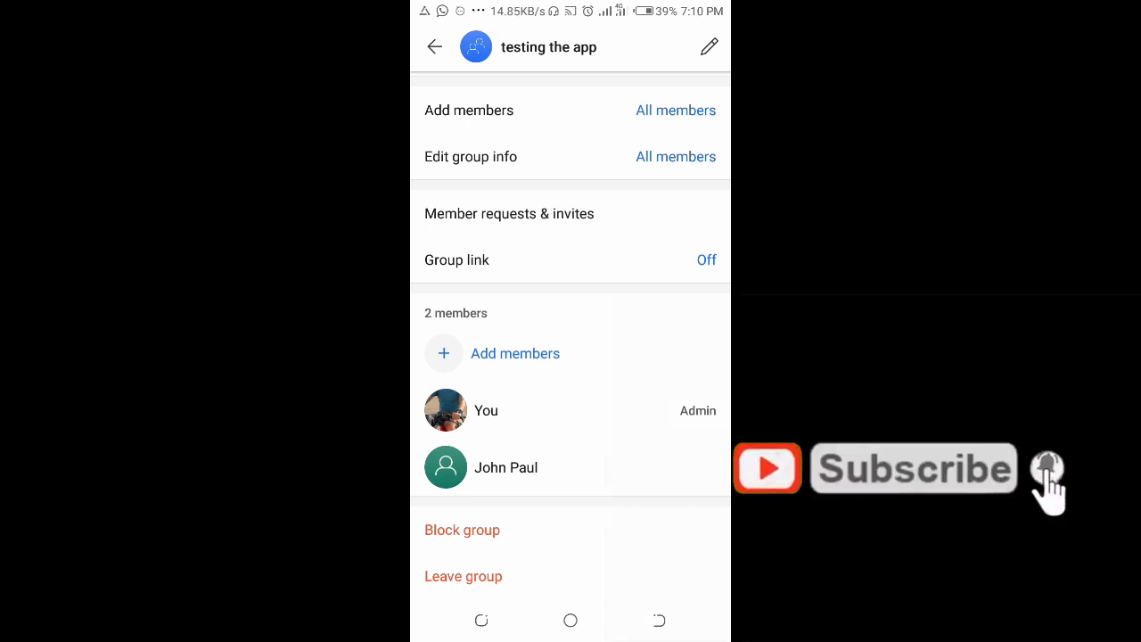
{"action": "left_click", "coordinate": [505, 467]}
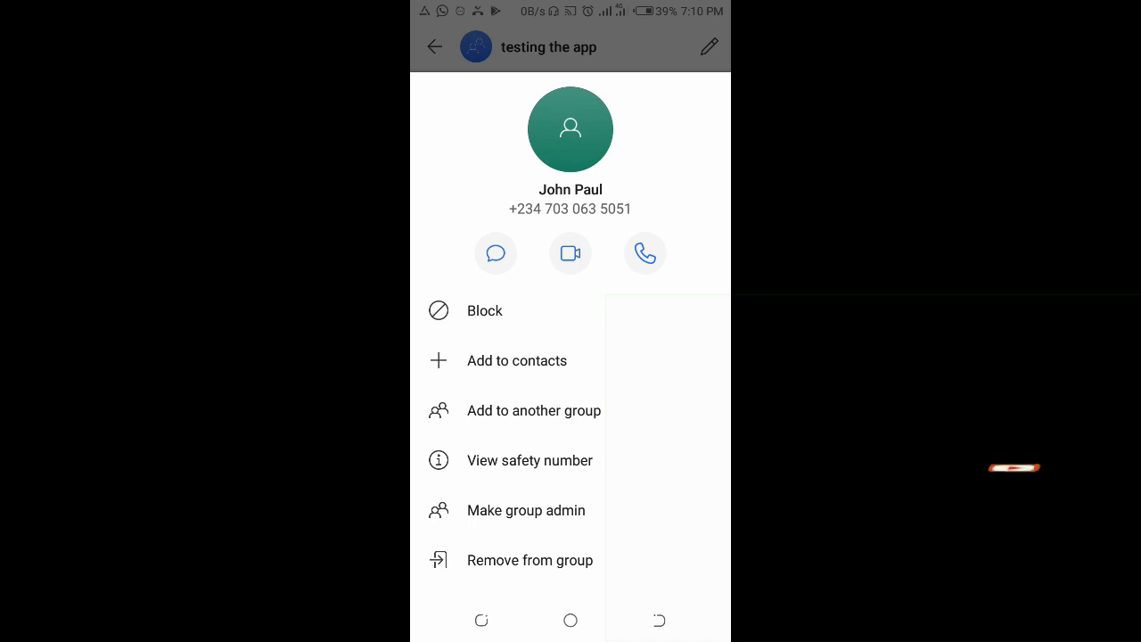
{"action": "left_click", "coordinate": [525, 510]}
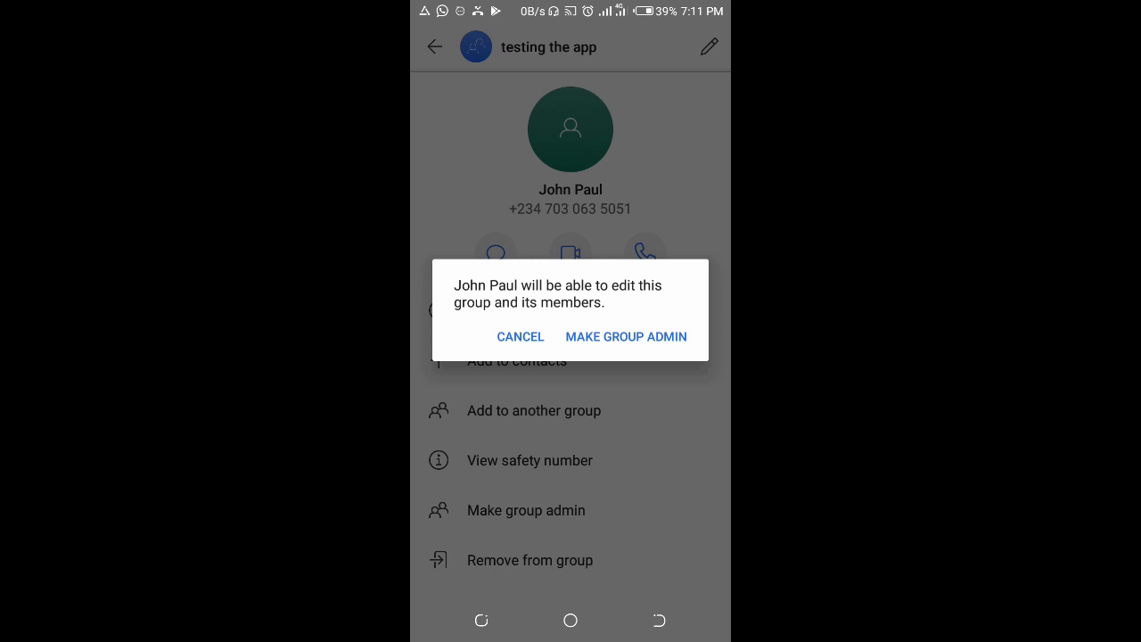
{"action": "left_click", "coordinate": [625, 336]}
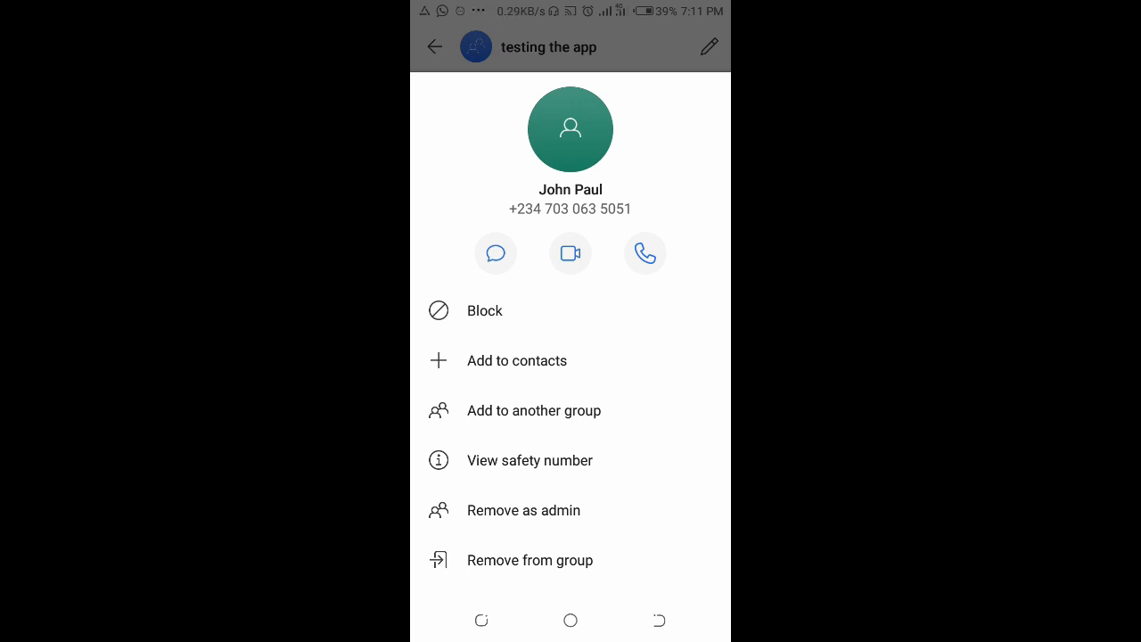
{"action": "left_click", "coordinate": [434, 46]}
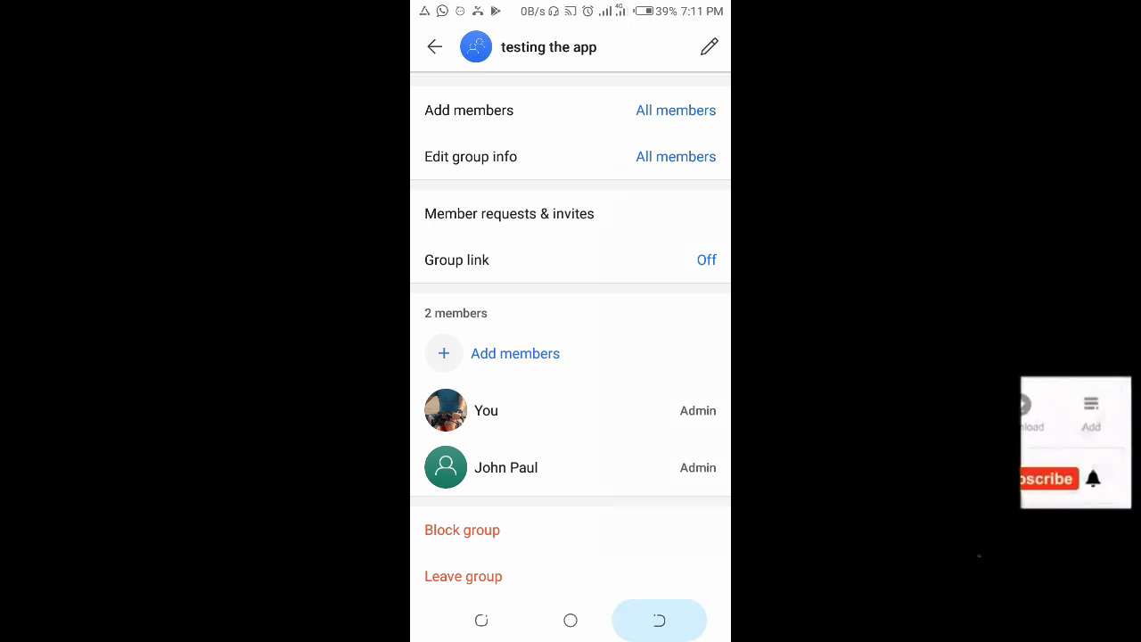
{"action": "left_click", "coordinate": [435, 47]}
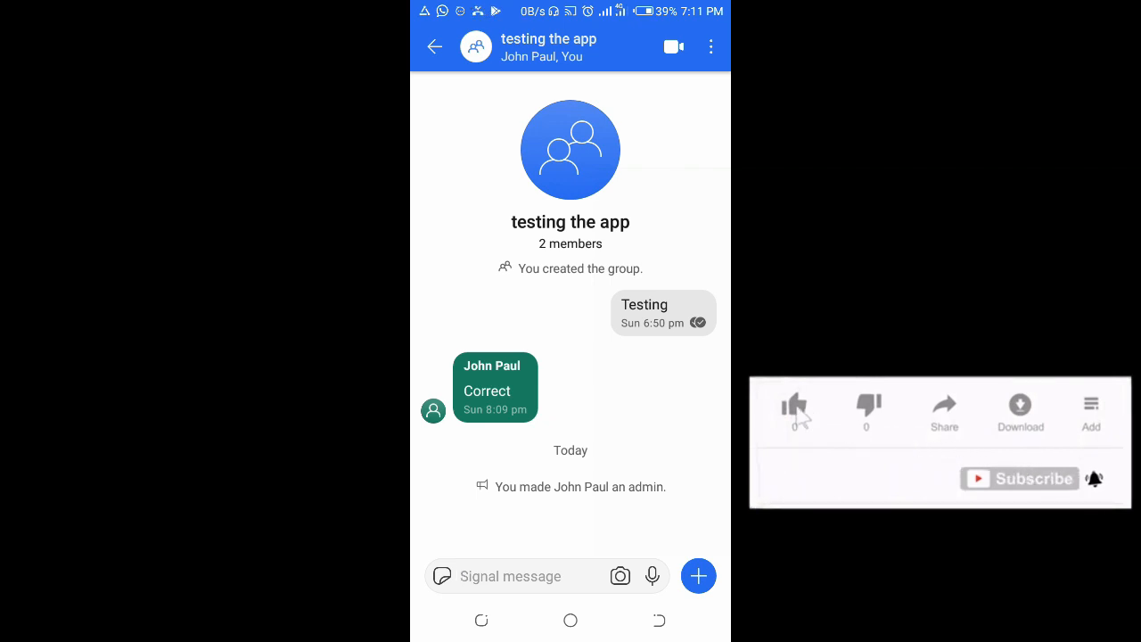
{"action": "left_click", "coordinate": [793, 405]}
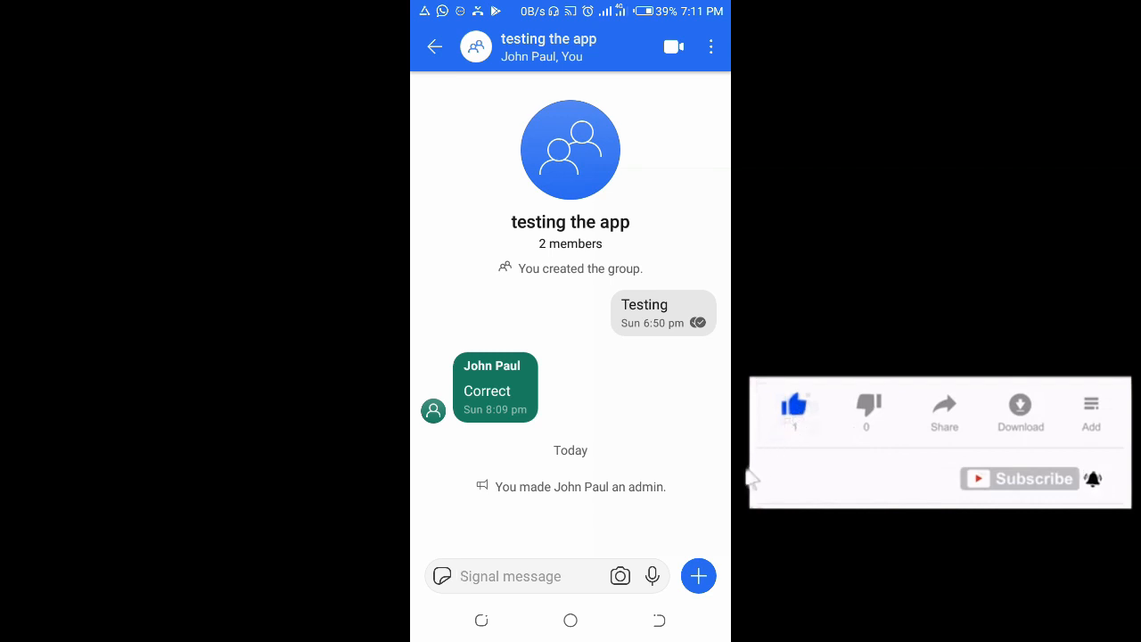